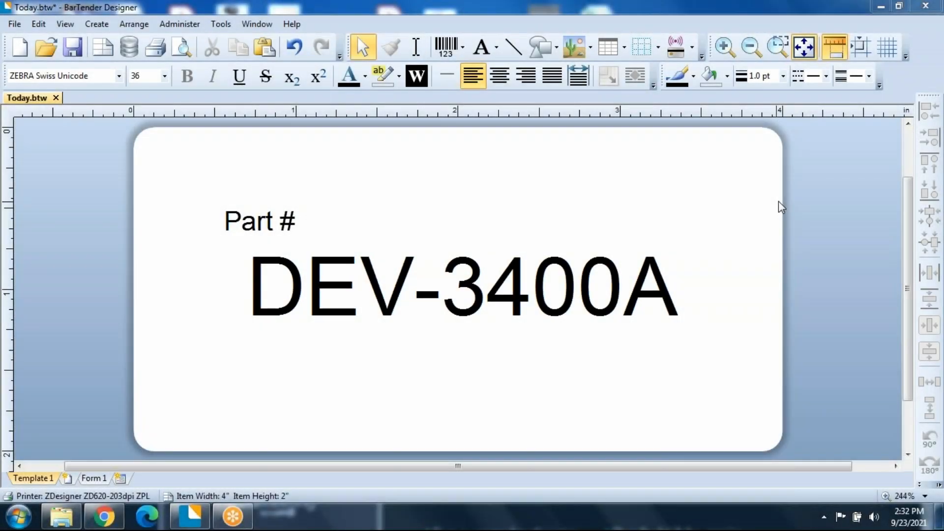
mouse_move(786, 201)
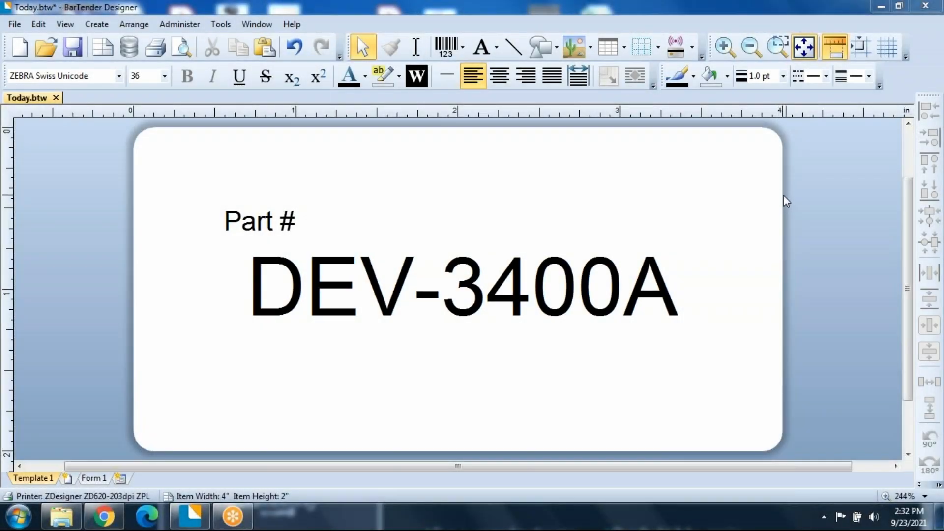
mouse_move(546, 53)
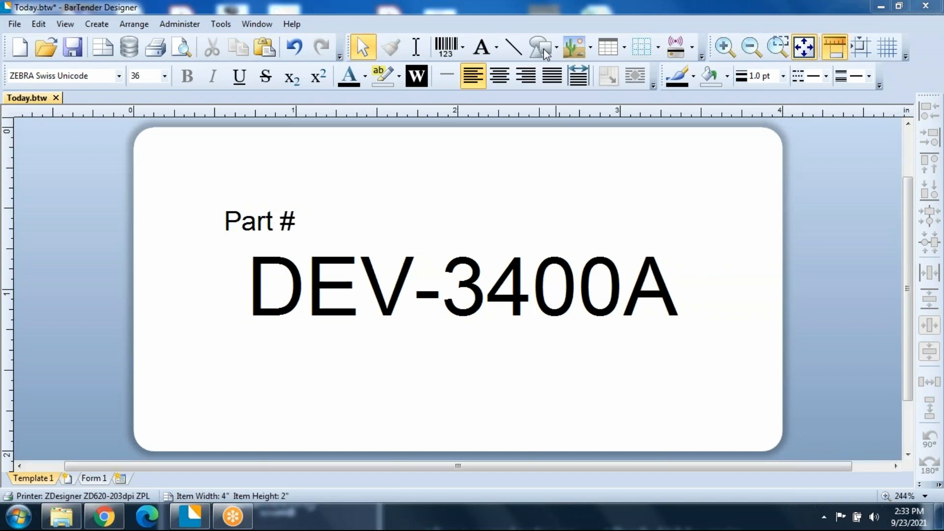
Open the Shapes gallery to choose a rounded rectangle for the label.
left_click(537, 48)
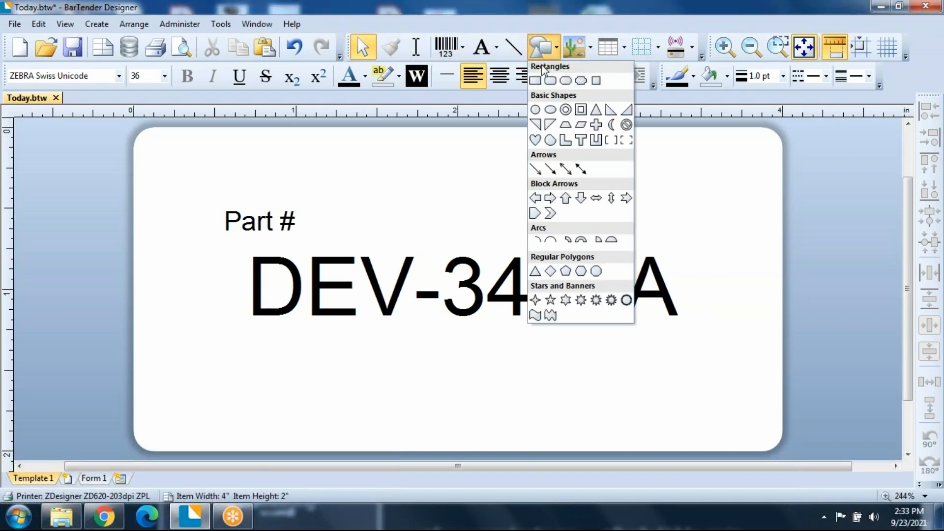
mouse_move(536, 80)
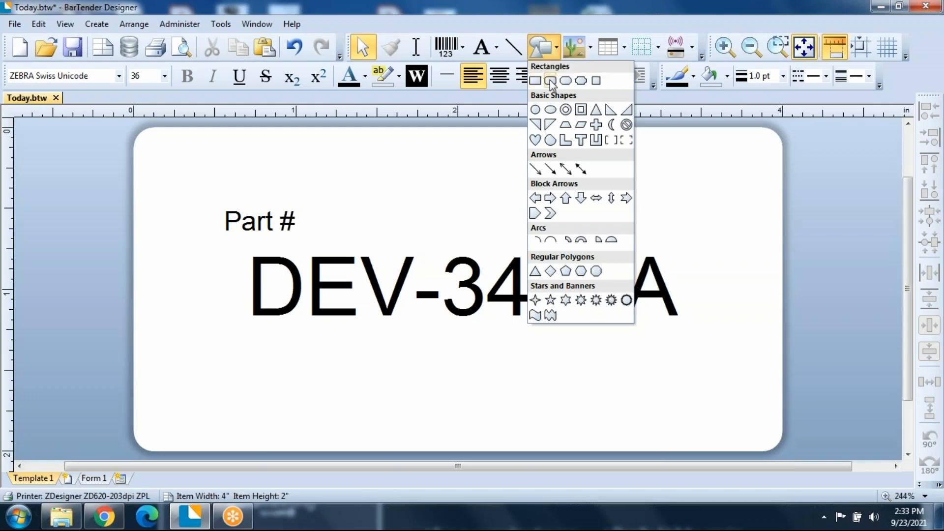
mouse_move(566, 81)
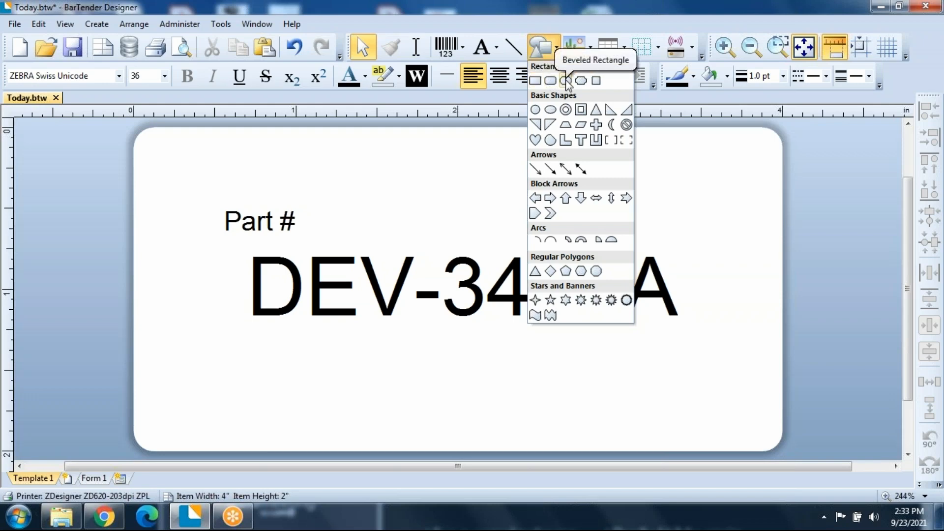
mouse_move(596, 80)
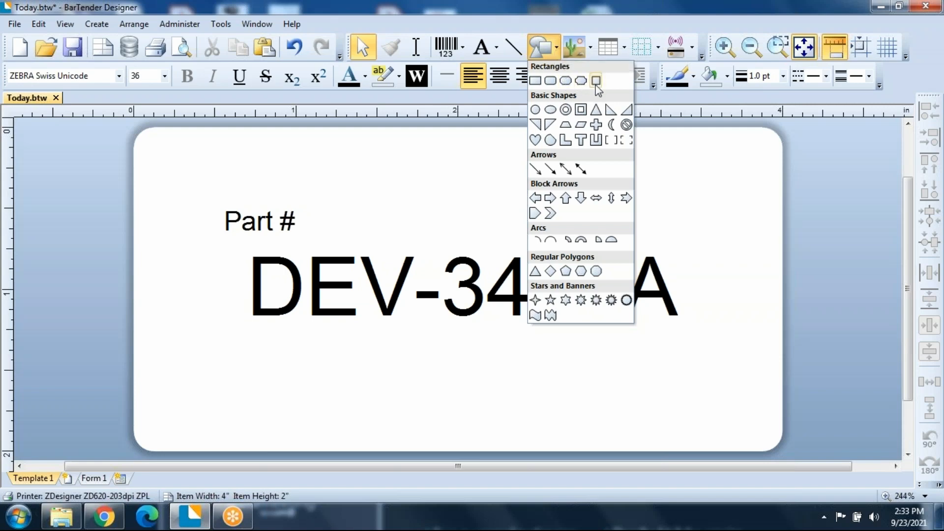
mouse_move(610, 163)
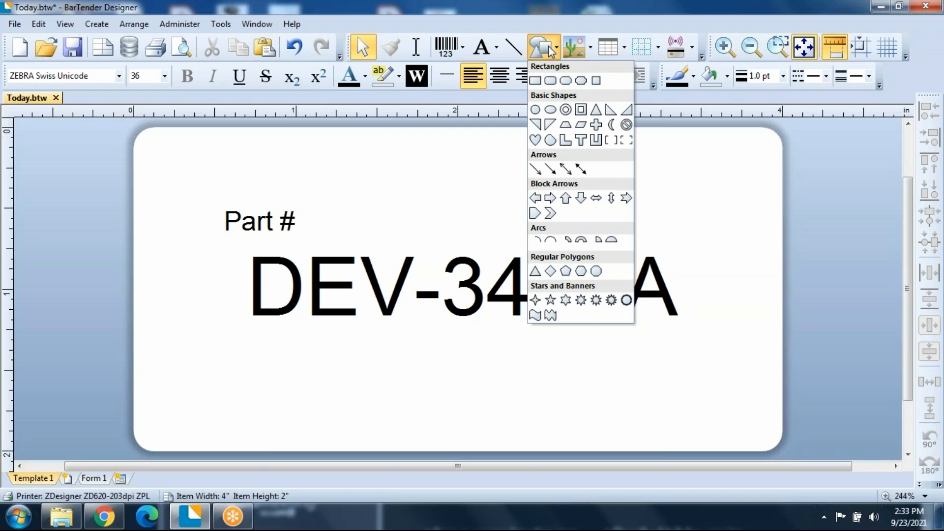
mouse_move(555, 78)
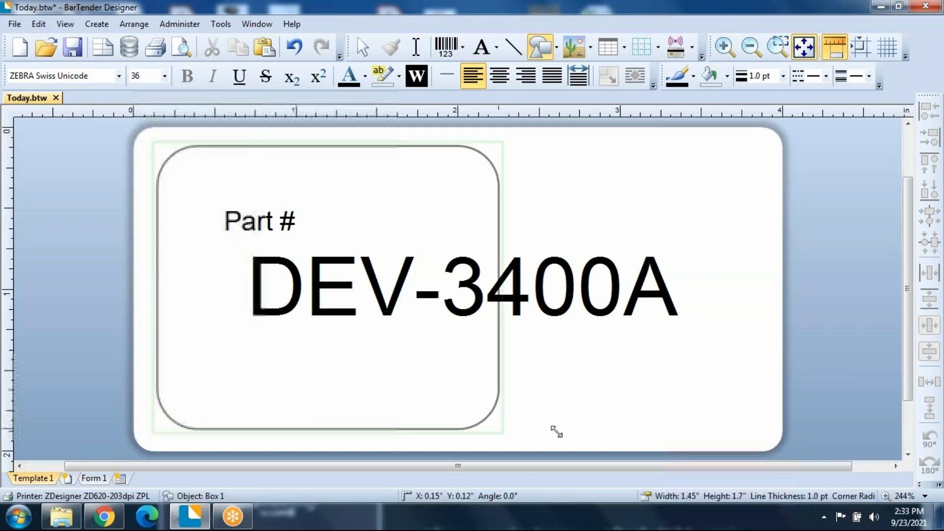
Stretch the rounded rectangle to enclose both 'Part #' and 'DEV-3400A'.
left_click_drag(504, 429, 768, 437)
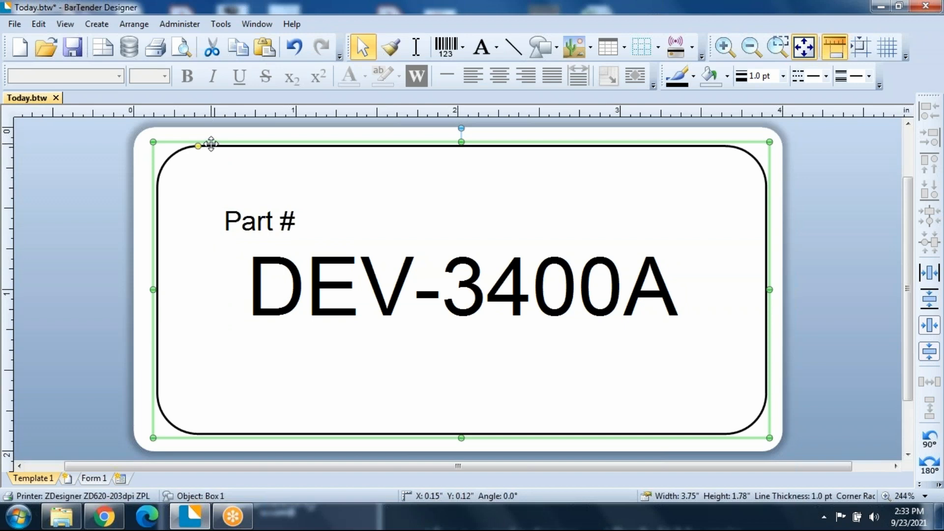
Give the rounded border height 1.8 in, 3 pt line thickness and red colour.
right_click(211, 145)
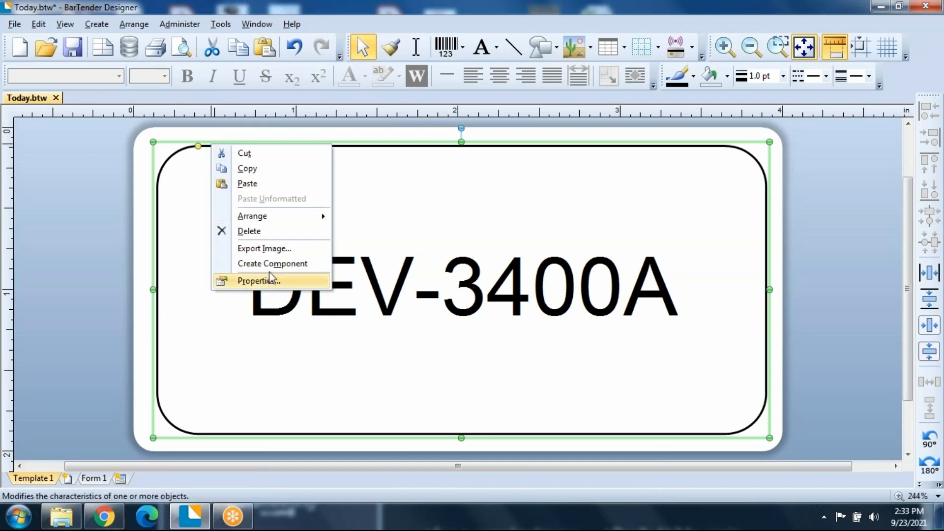
left_click(258, 281)
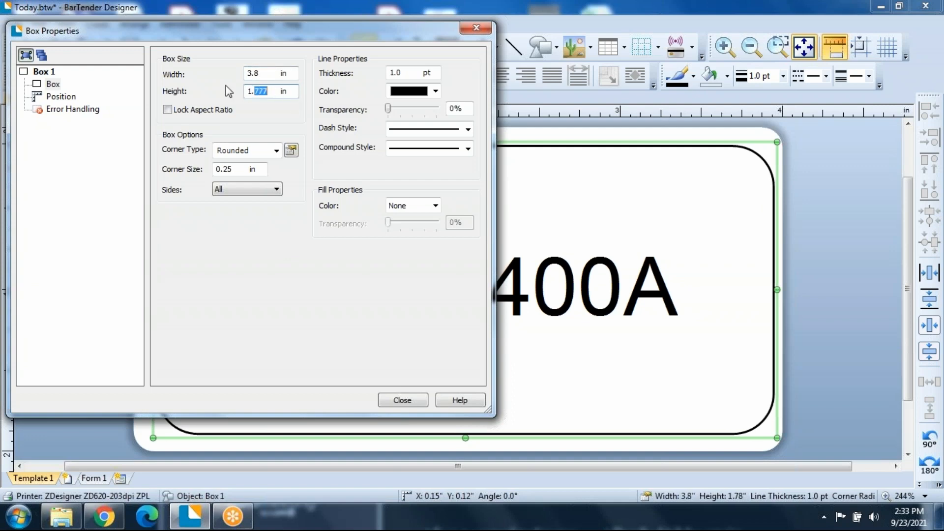
type("1.8")
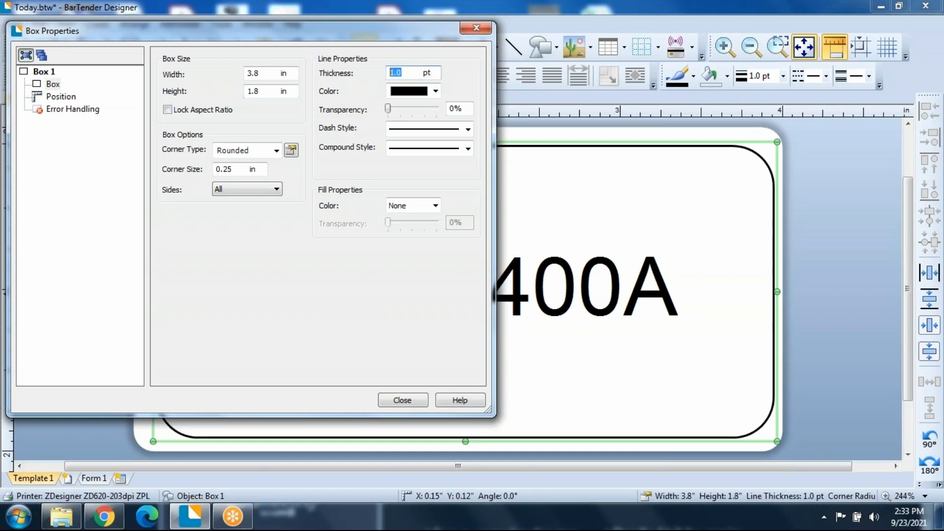
mouse_move(277, 115)
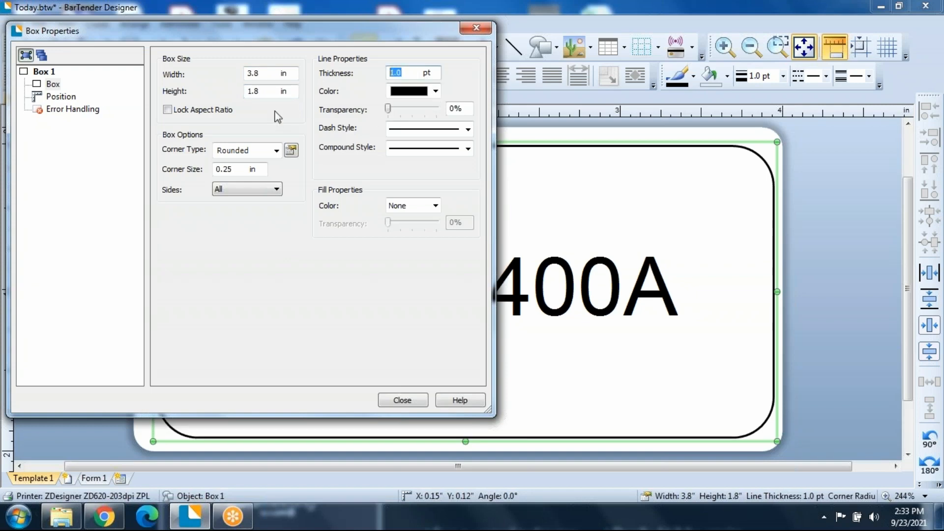
type("3")
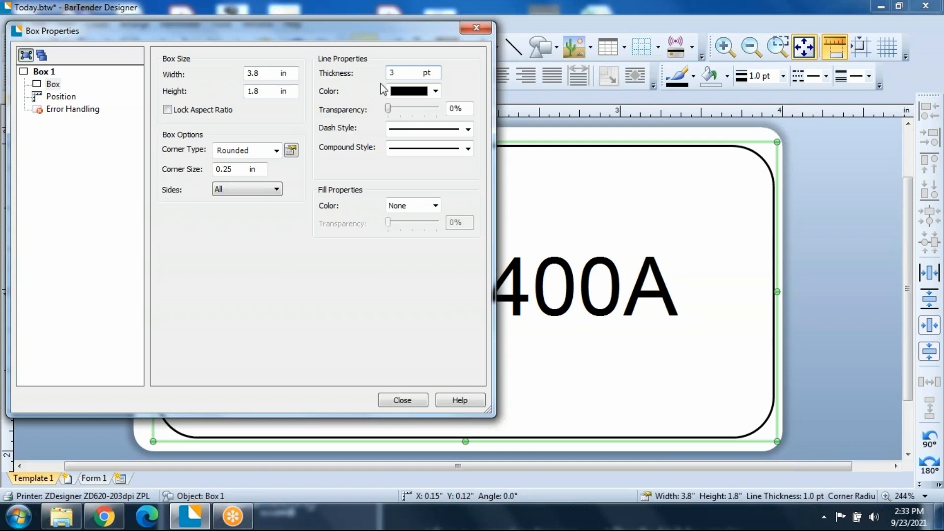
left_click(435, 91)
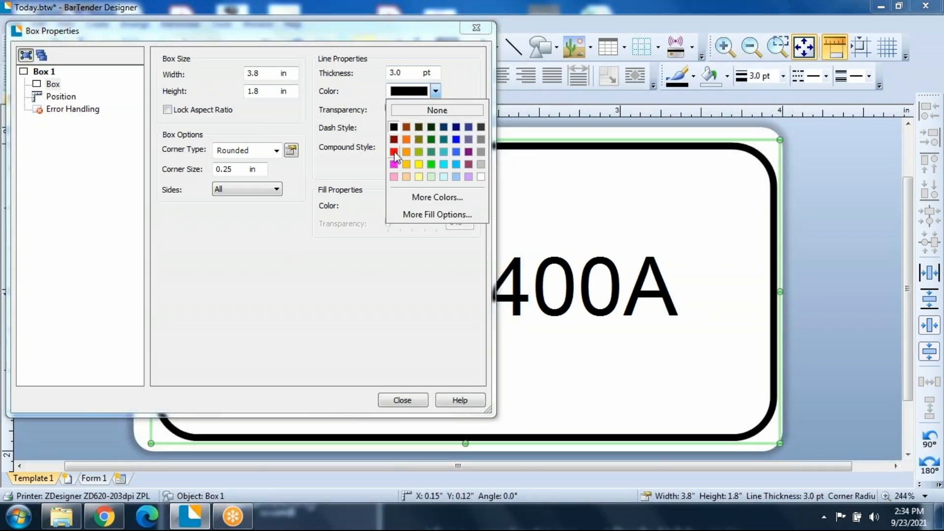
left_click(394, 152)
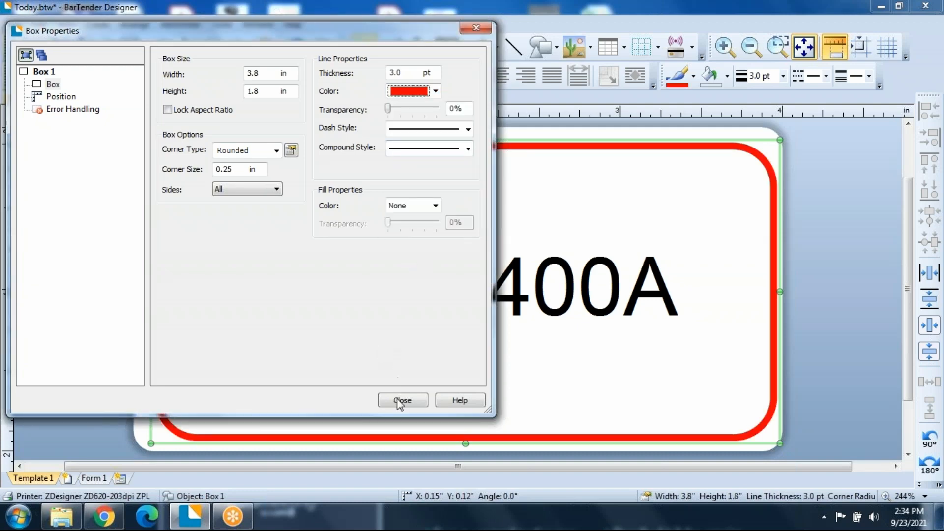
left_click(402, 401)
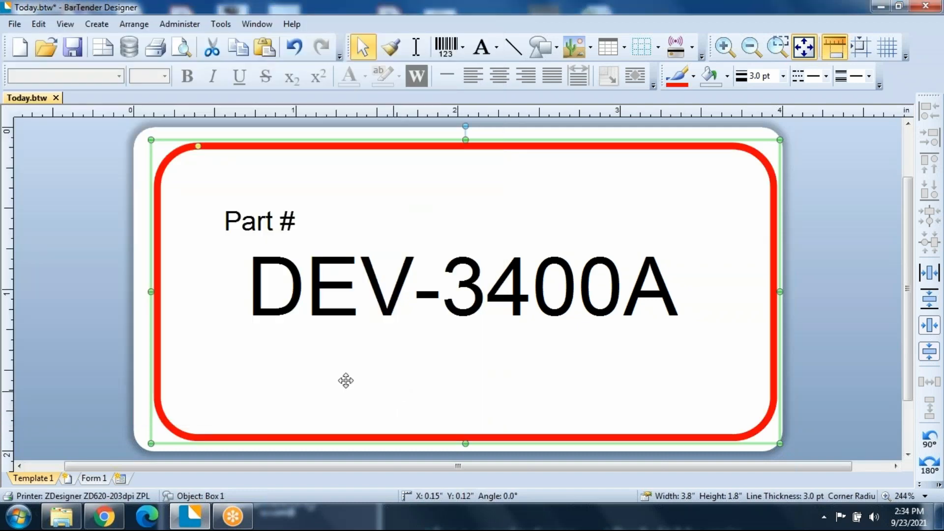
mouse_move(406, 144)
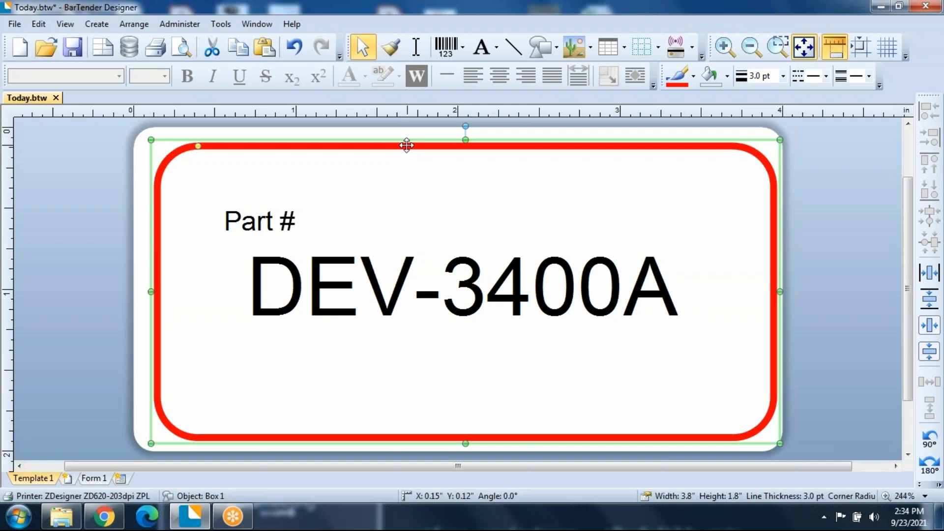
Drag the red rounded border onto the label's center guides.
left_click_drag(406, 145, 402, 140)
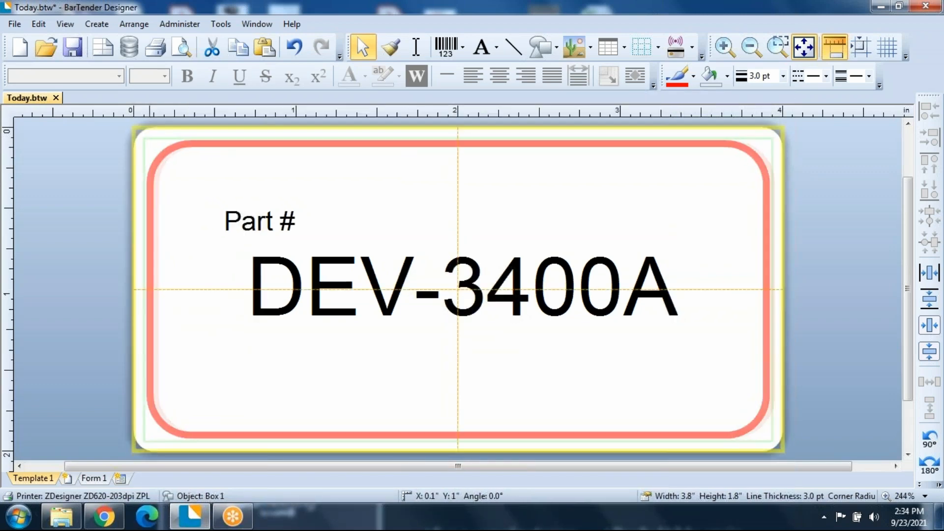
left_click(458, 143)
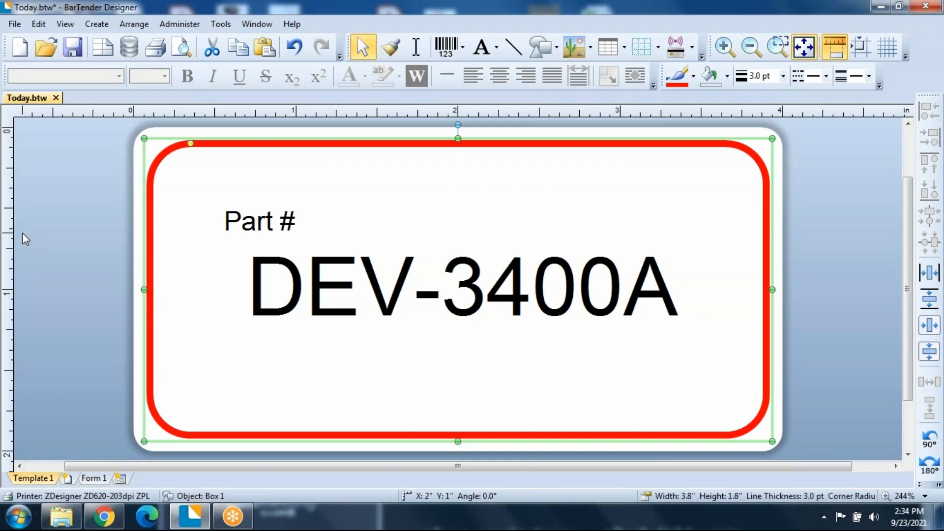
mouse_move(47, 226)
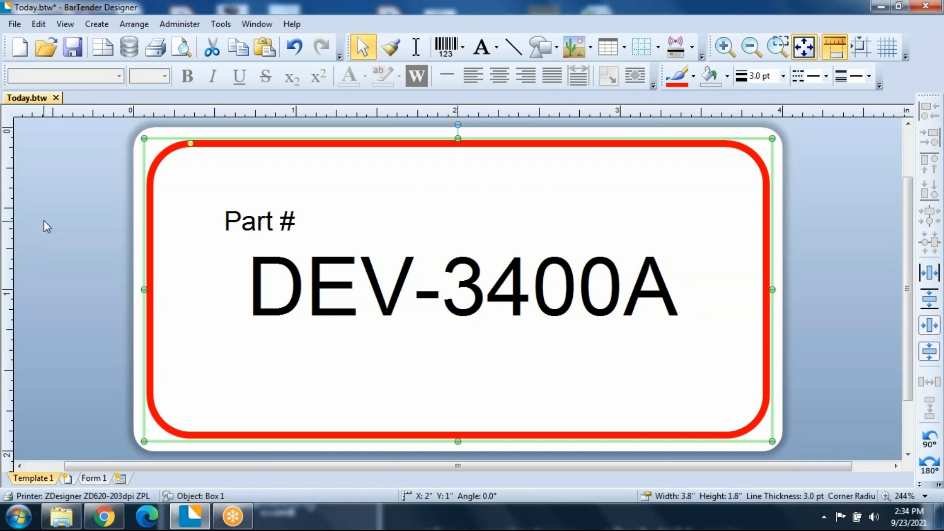
mouse_move(212, 143)
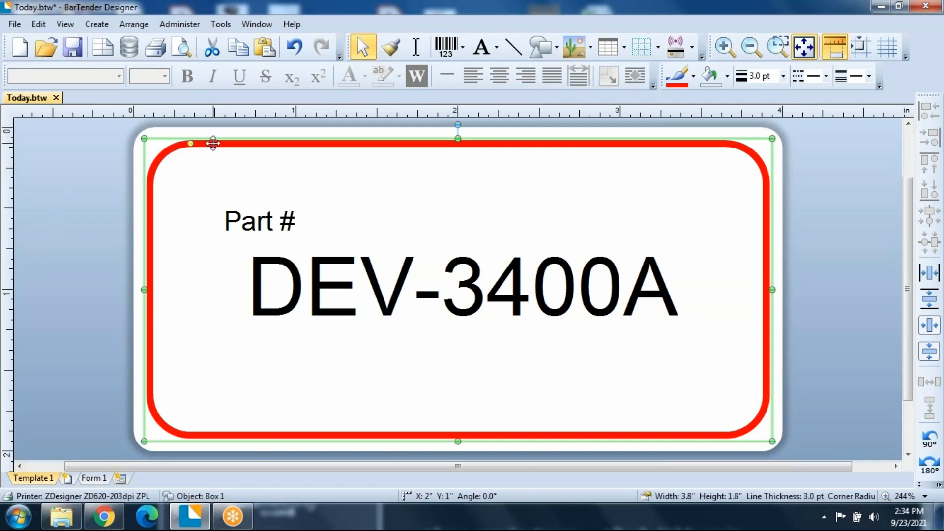
mouse_move(229, 143)
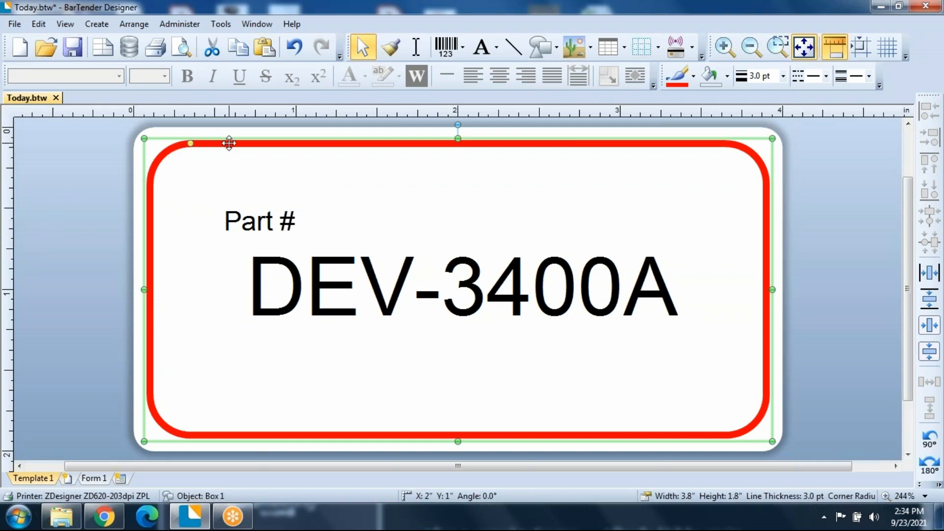
Set the rounded border's line colour to black in its Properties.
right_click(228, 143)
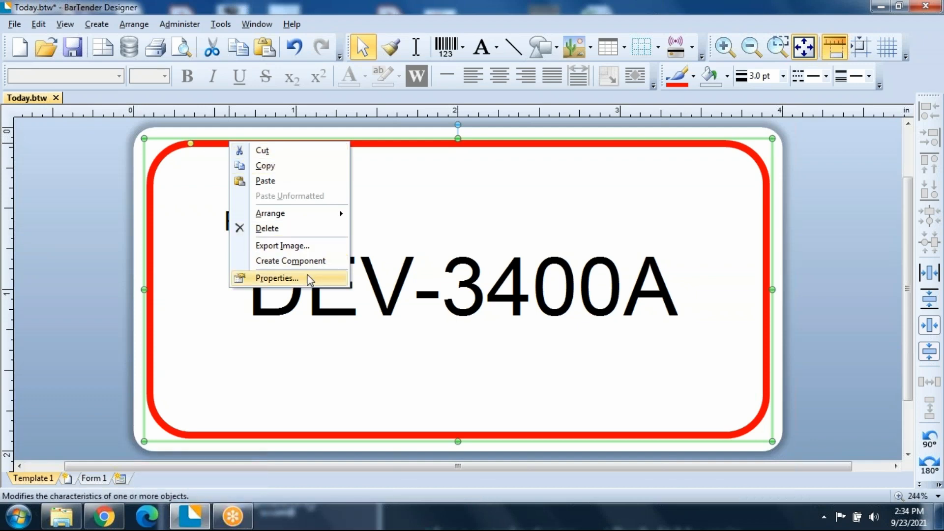
left_click(277, 278)
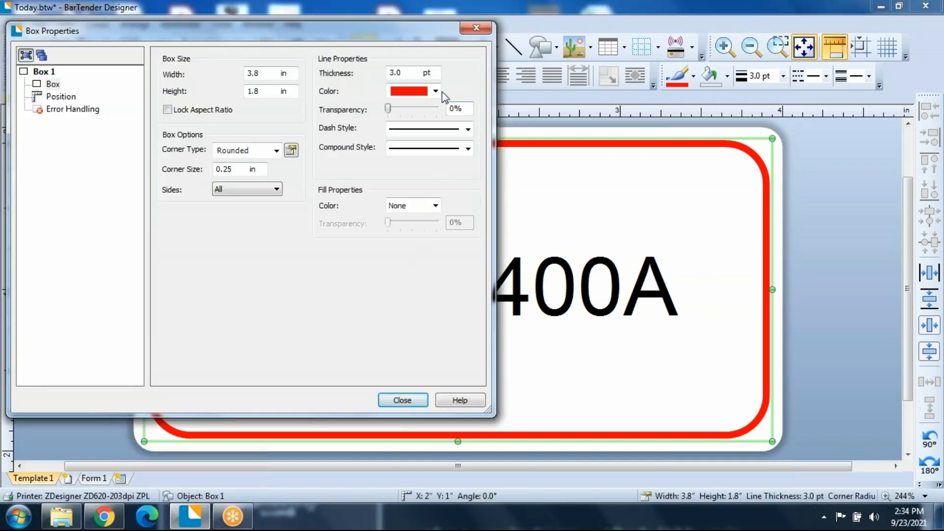
left_click(435, 91)
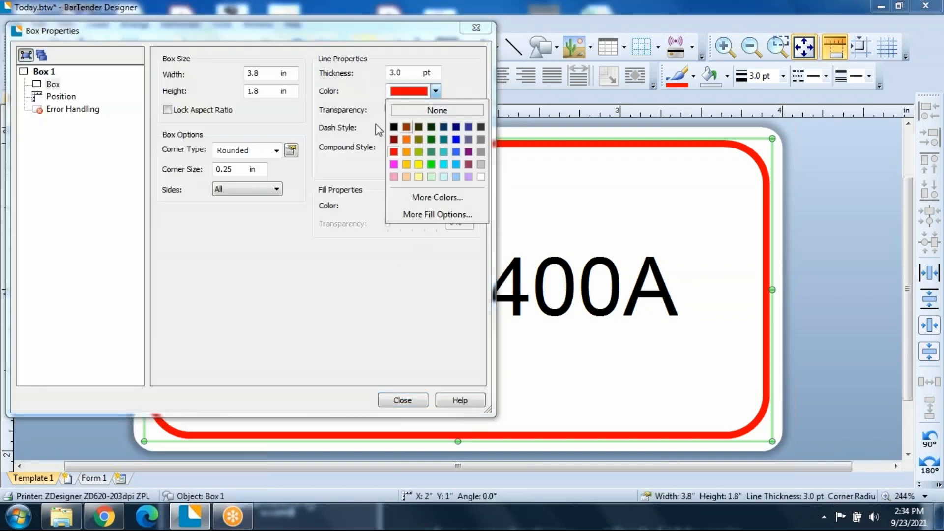
left_click(393, 126)
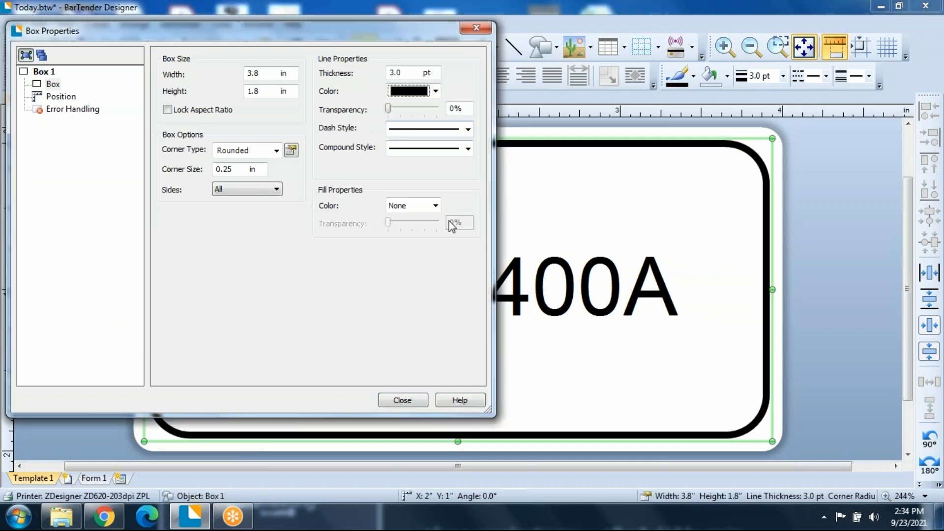
left_click(401, 399)
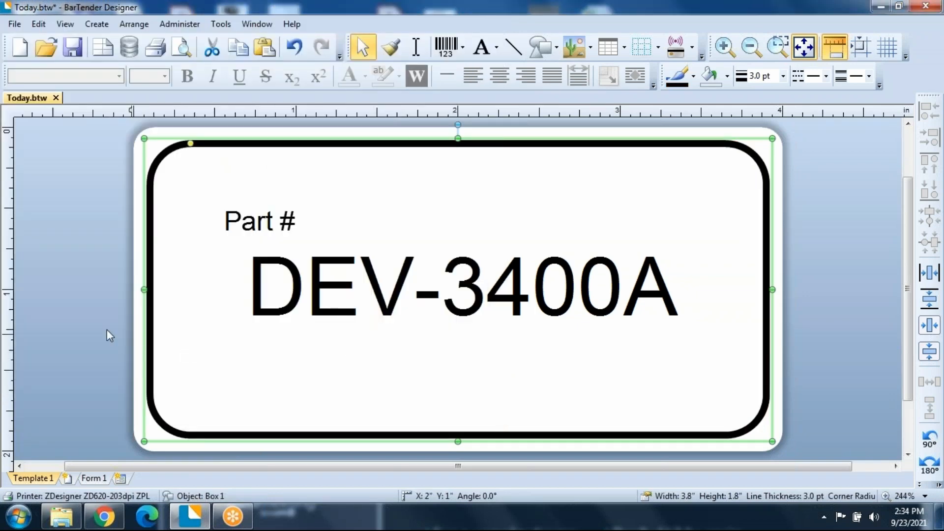